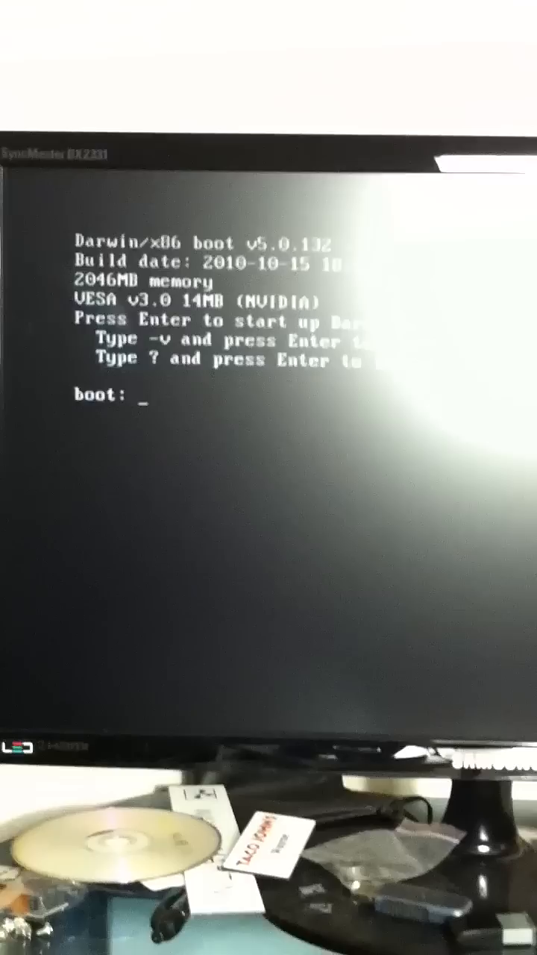
Boot Darwin/x86 from the boot: prompt, ending at the 'Can't find mach_kernel' error
{"action": "key", "text": "enter"}
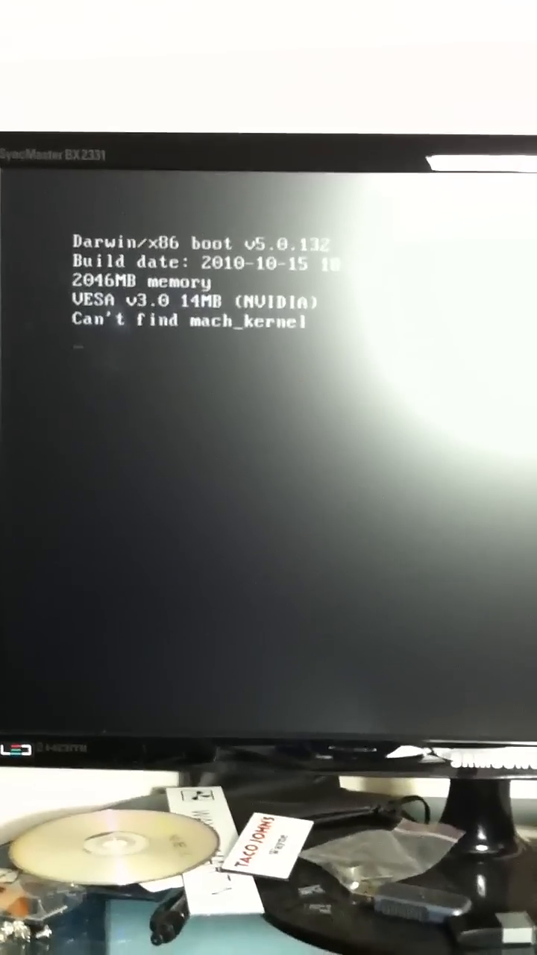